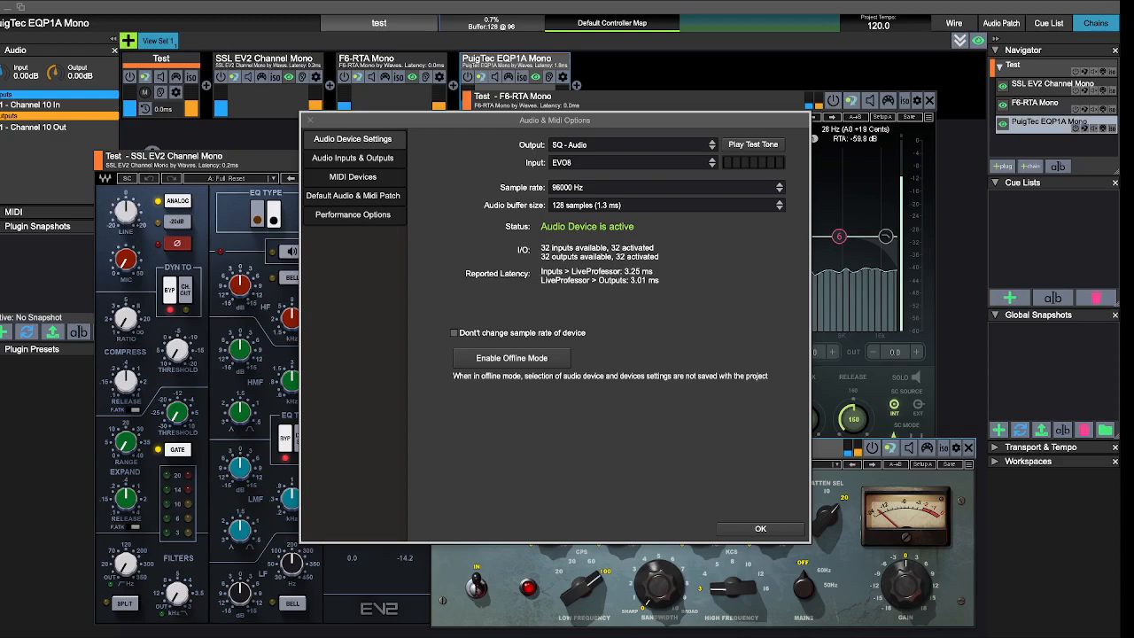
mouse_move(275, 499)
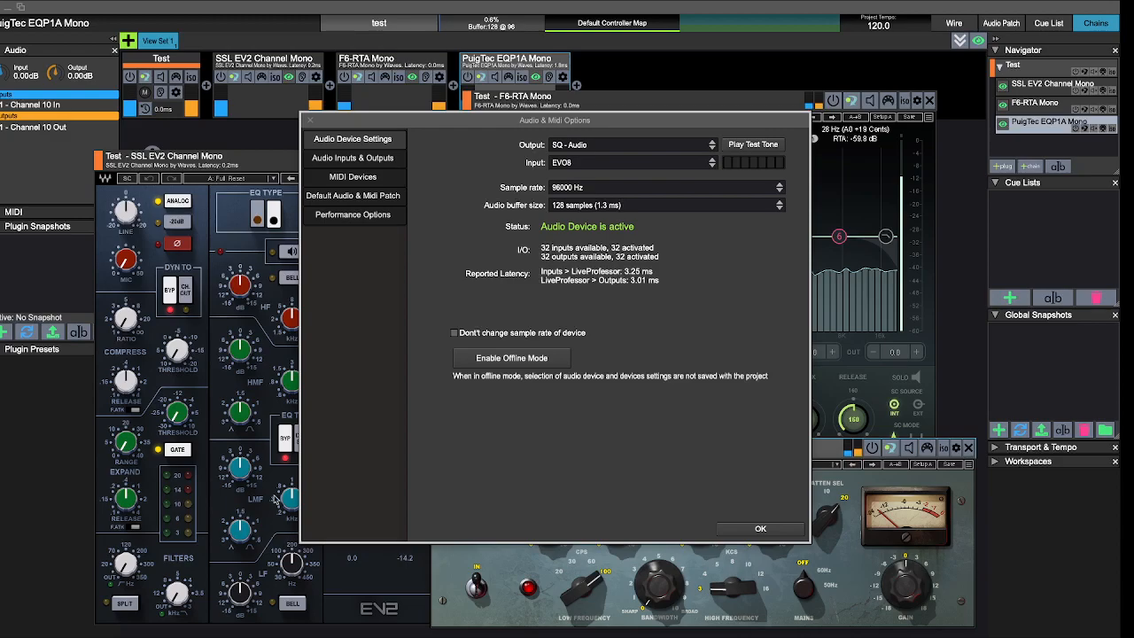
mouse_move(618, 309)
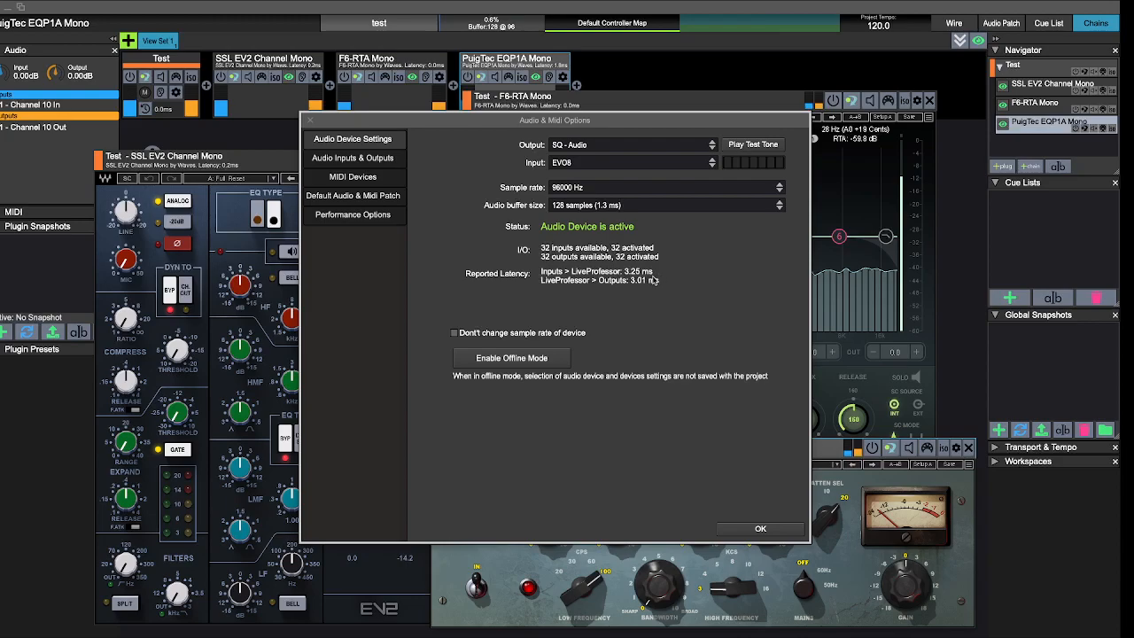
mouse_move(645, 280)
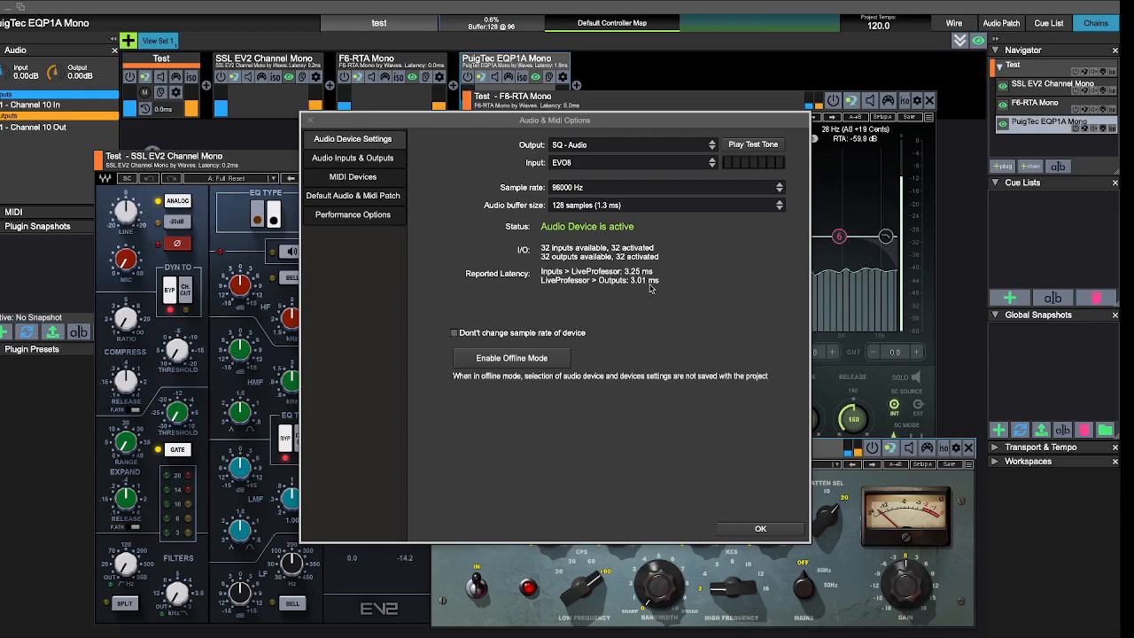
mouse_move(620, 208)
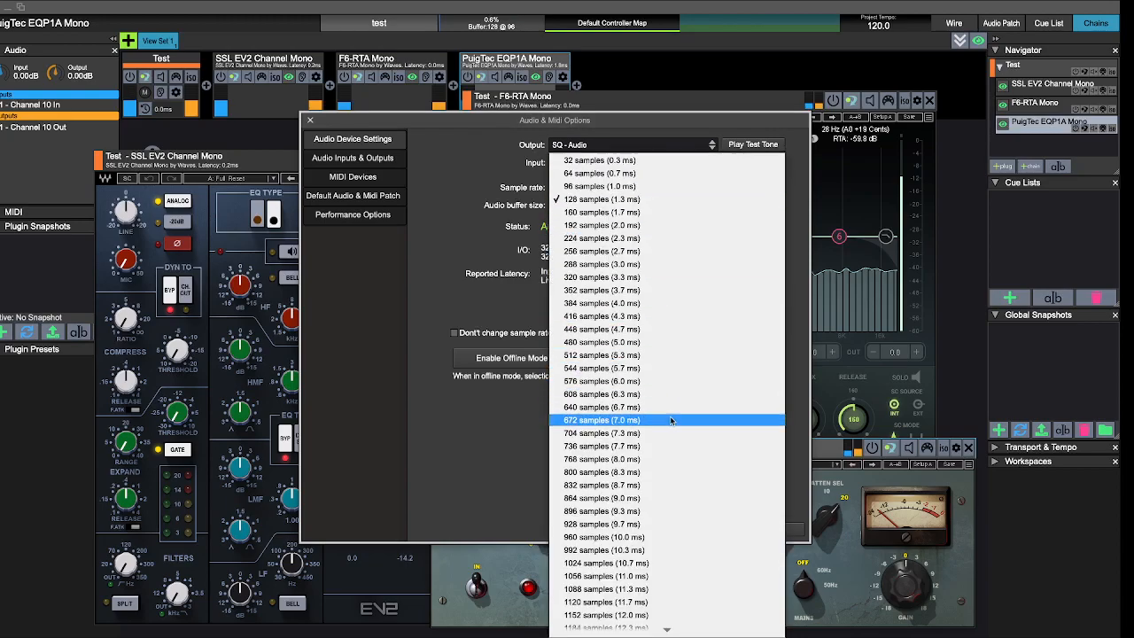
Keep the LiveProfessor audio buffer at 128 samples (1.3 ms) and close Audio & Midi Options
scroll("down", 3)
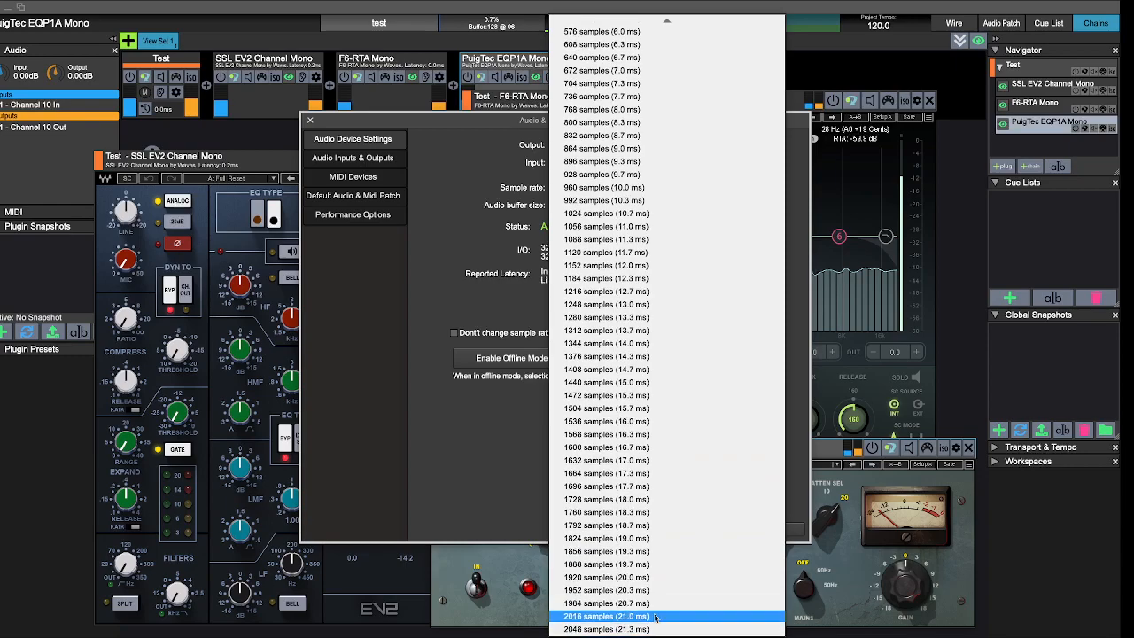
scroll("up", 3)
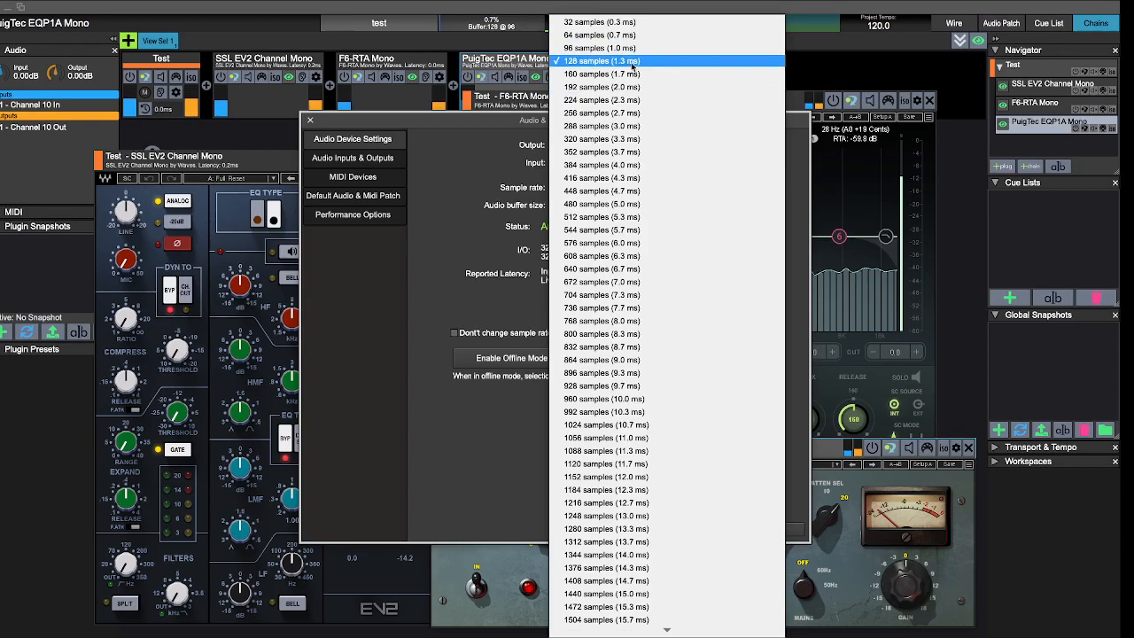
mouse_move(600, 34)
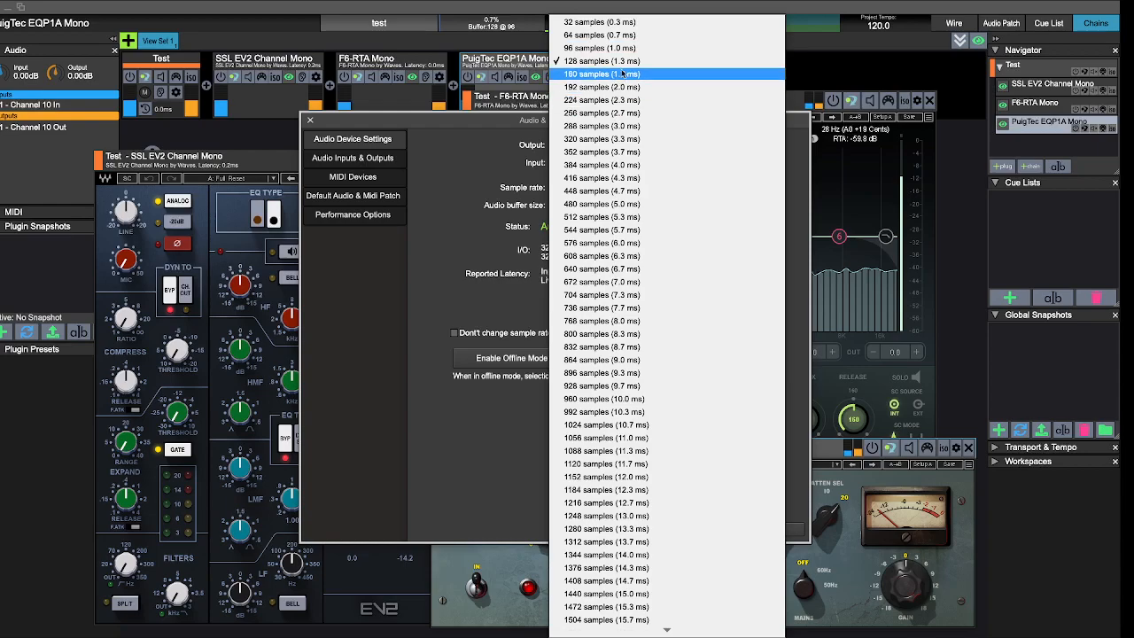
left_click(600, 60)
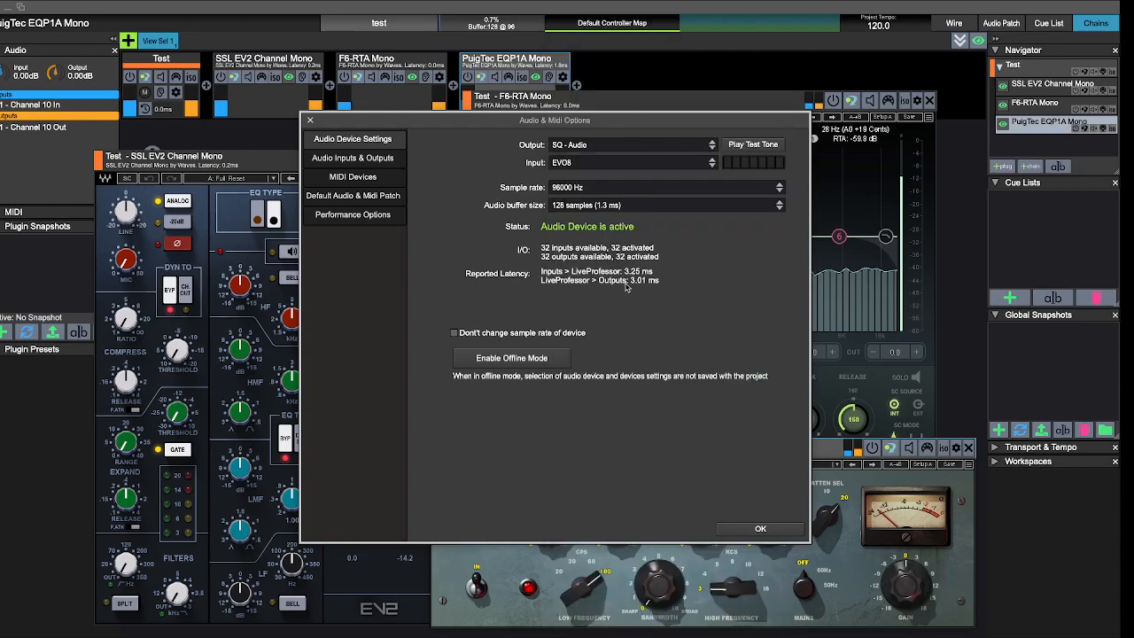
mouse_move(627, 292)
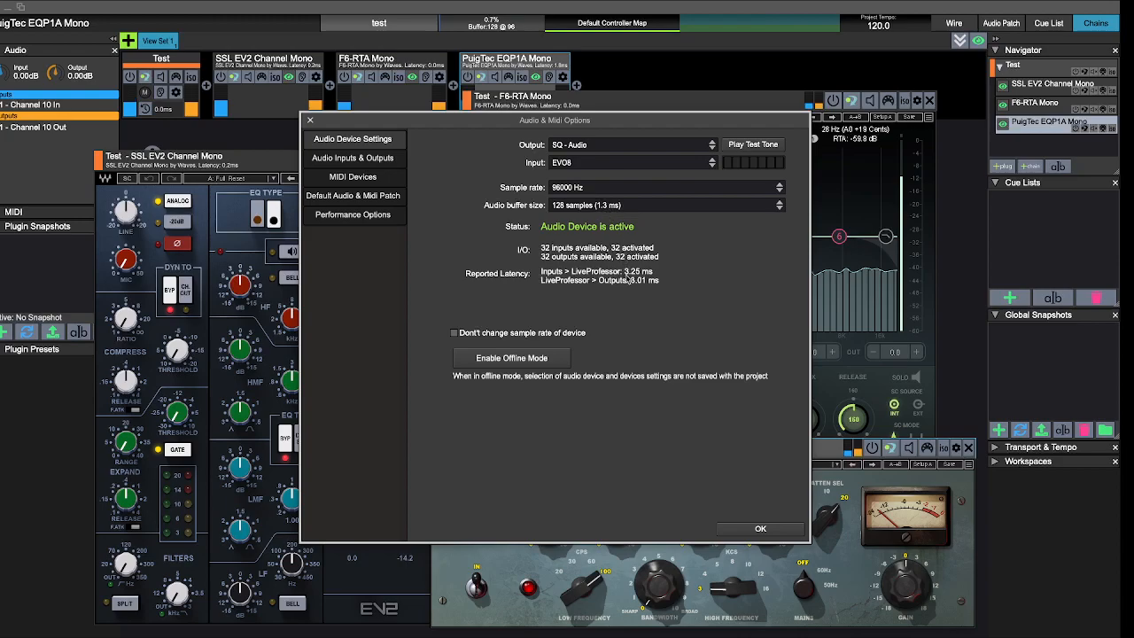
mouse_move(643, 292)
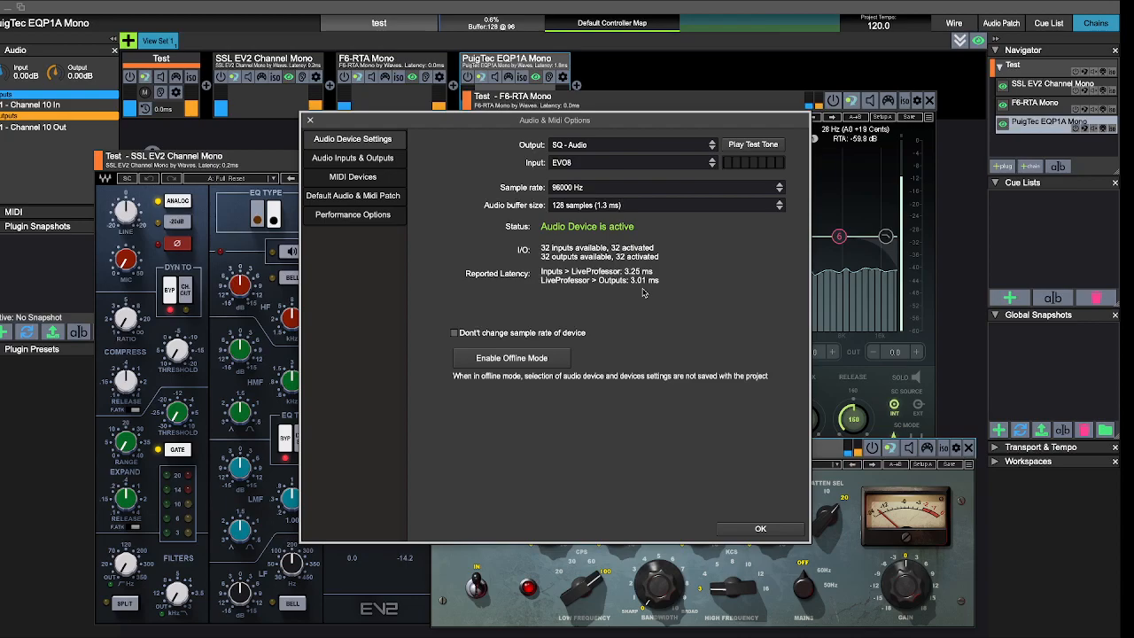
mouse_move(740, 432)
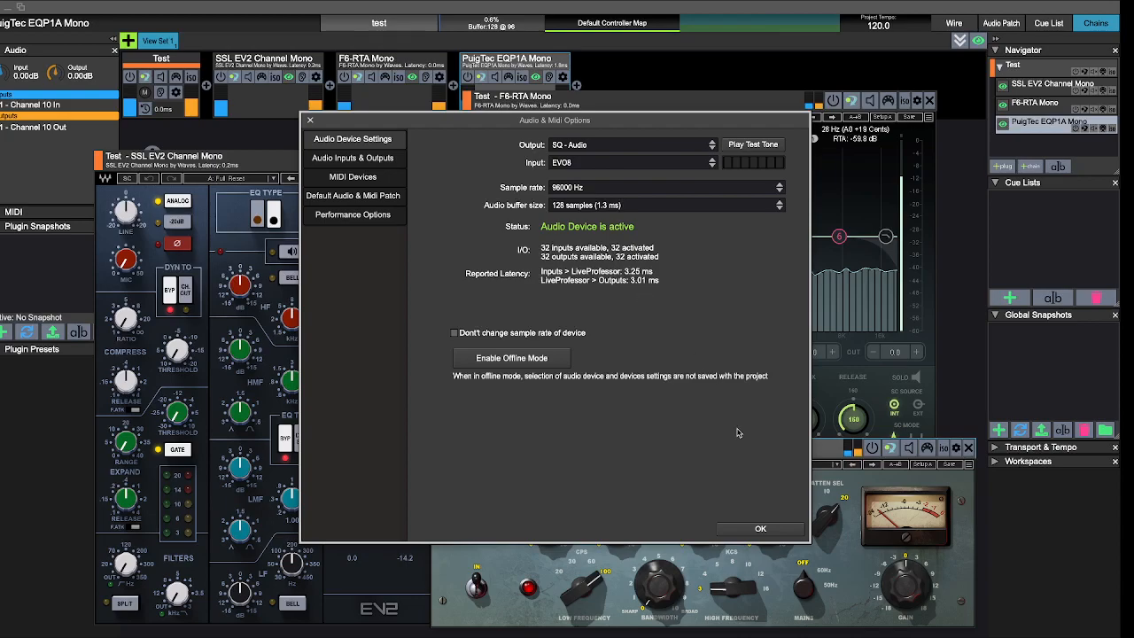
left_click(759, 528)
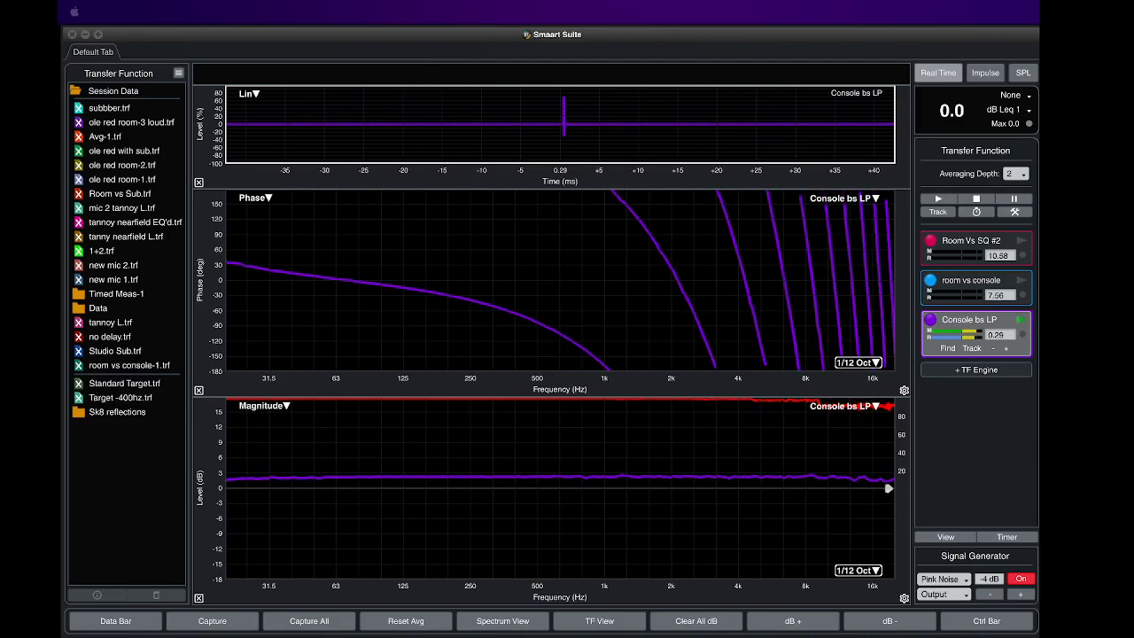
Measure the Console bs LP delay and apply the found 0.76 ms
left_click(947, 347)
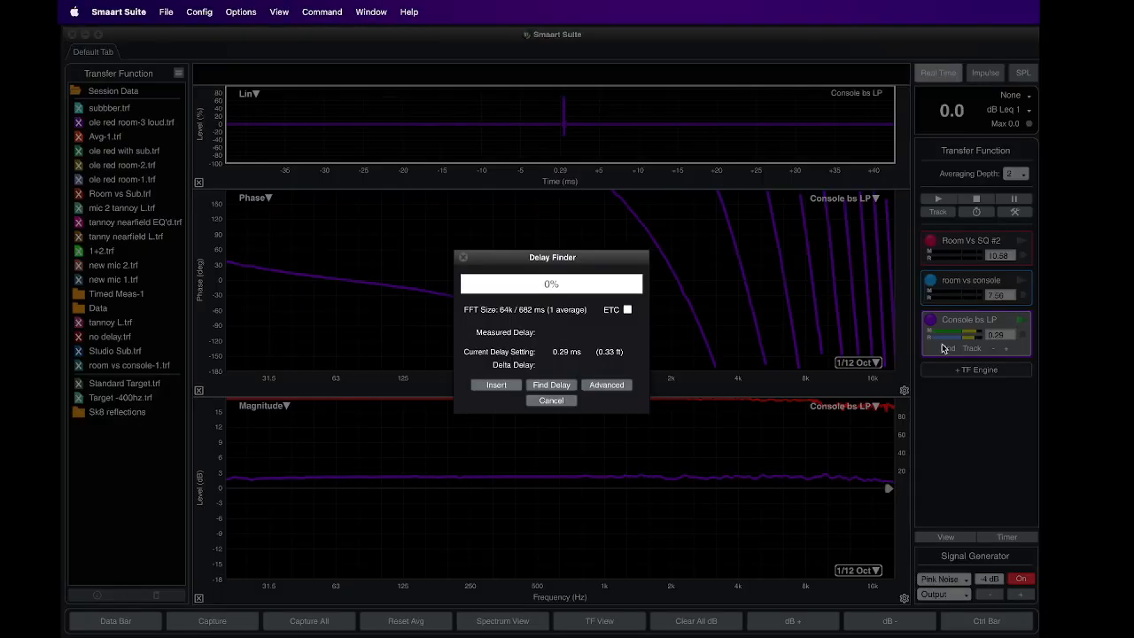
left_click(552, 384)
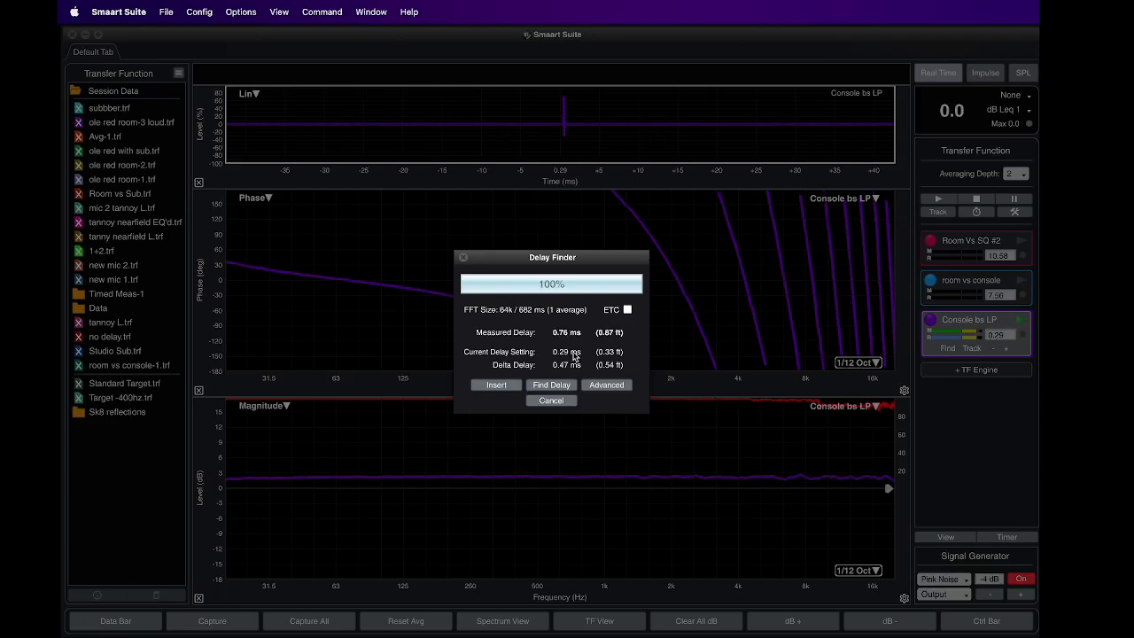
mouse_move(562, 379)
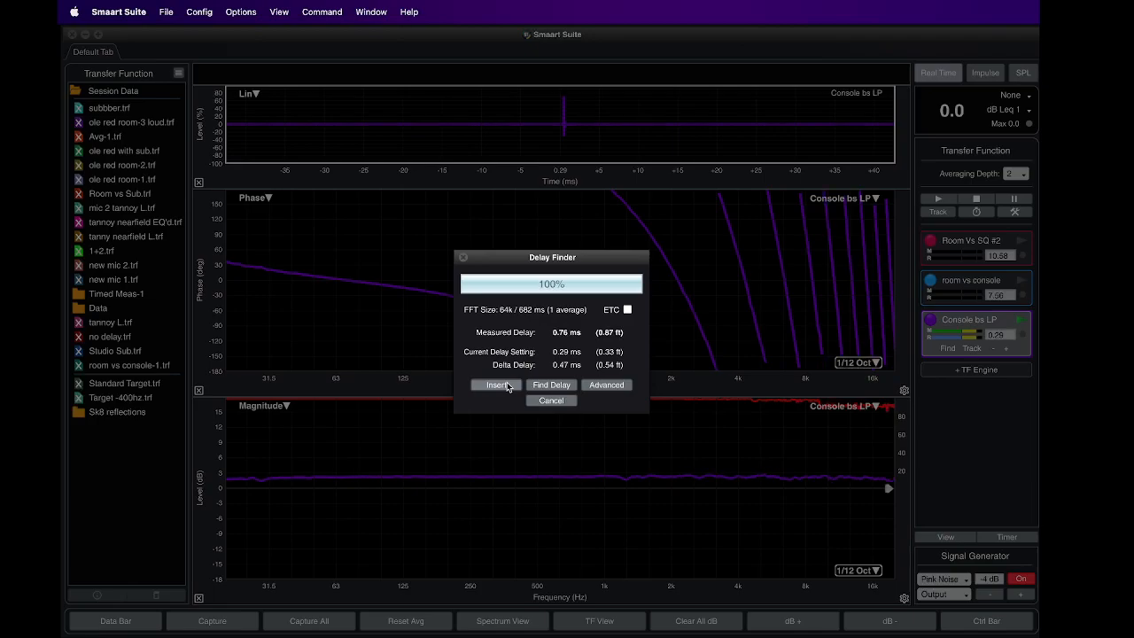
left_click(496, 384)
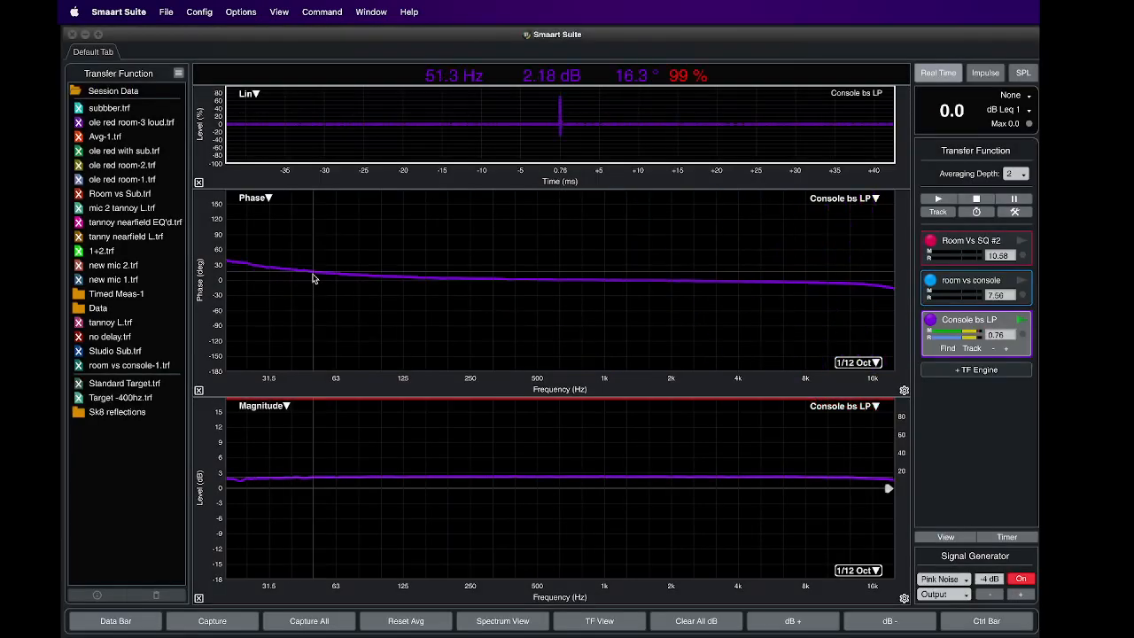
mouse_move(674, 482)
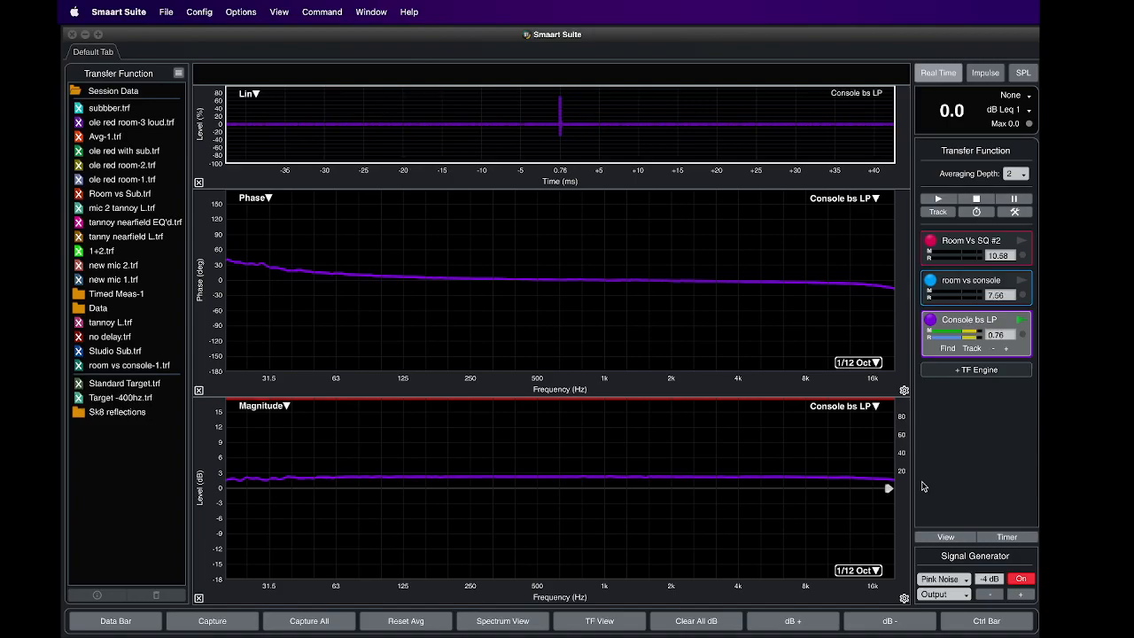
mouse_move(808, 458)
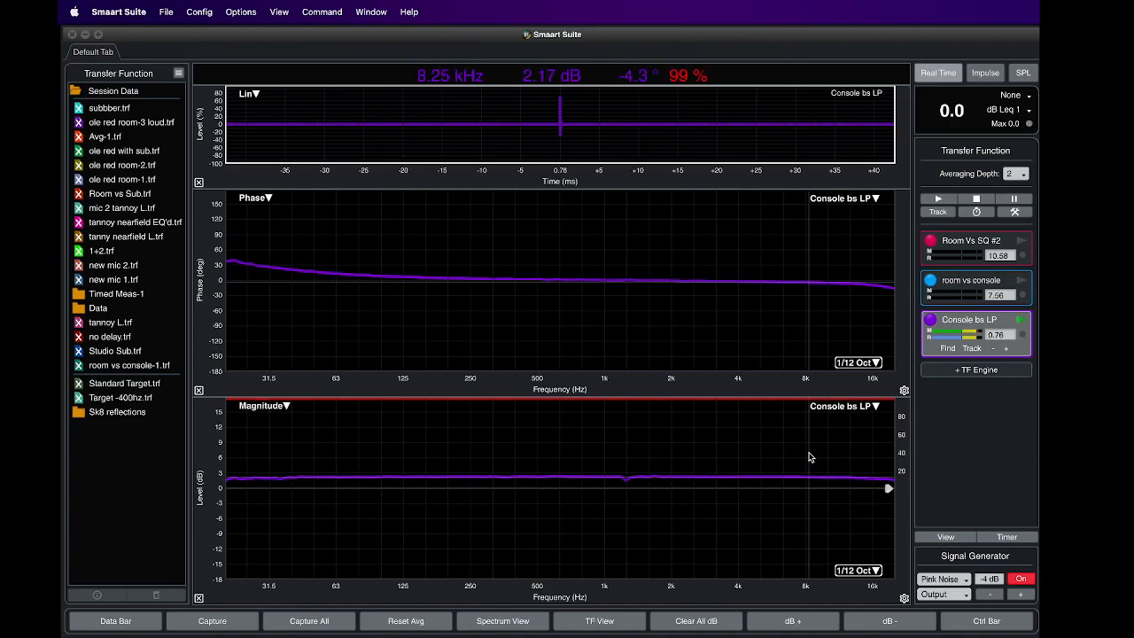
mouse_move(864, 458)
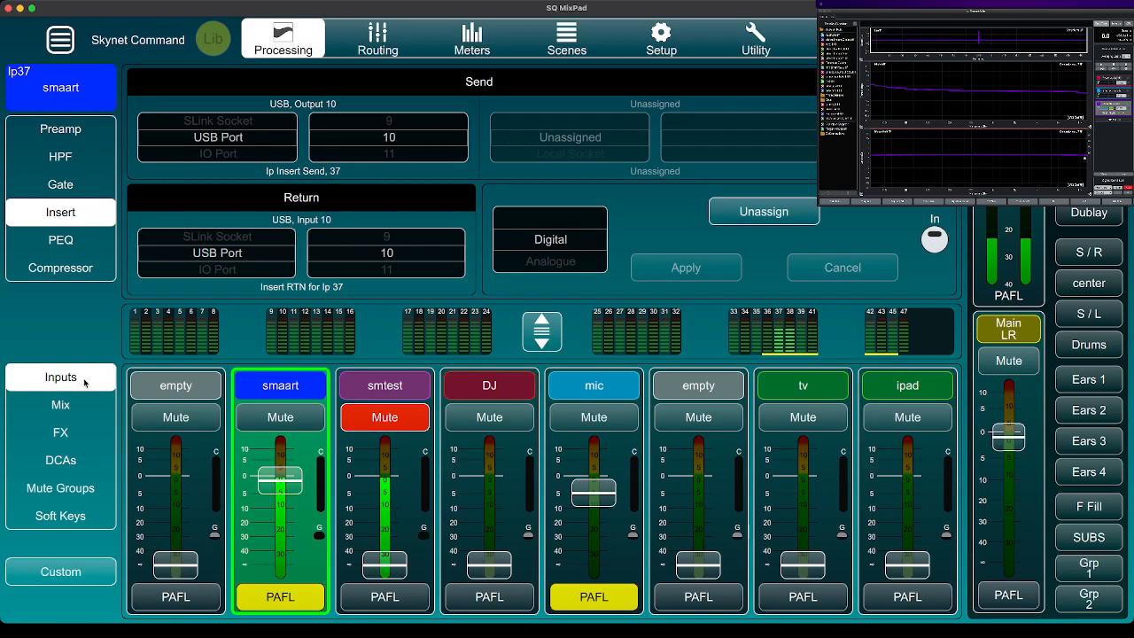
mouse_move(700, 188)
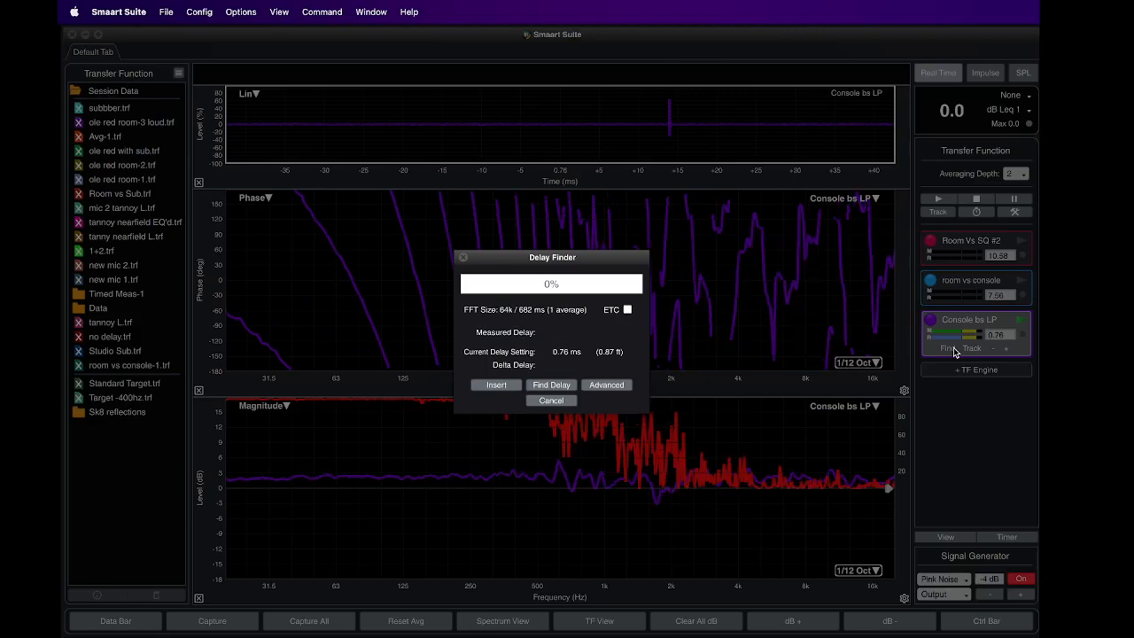
Measure the plugin-added delay and apply 14.66 ms to Console bs LP
left_click(551, 384)
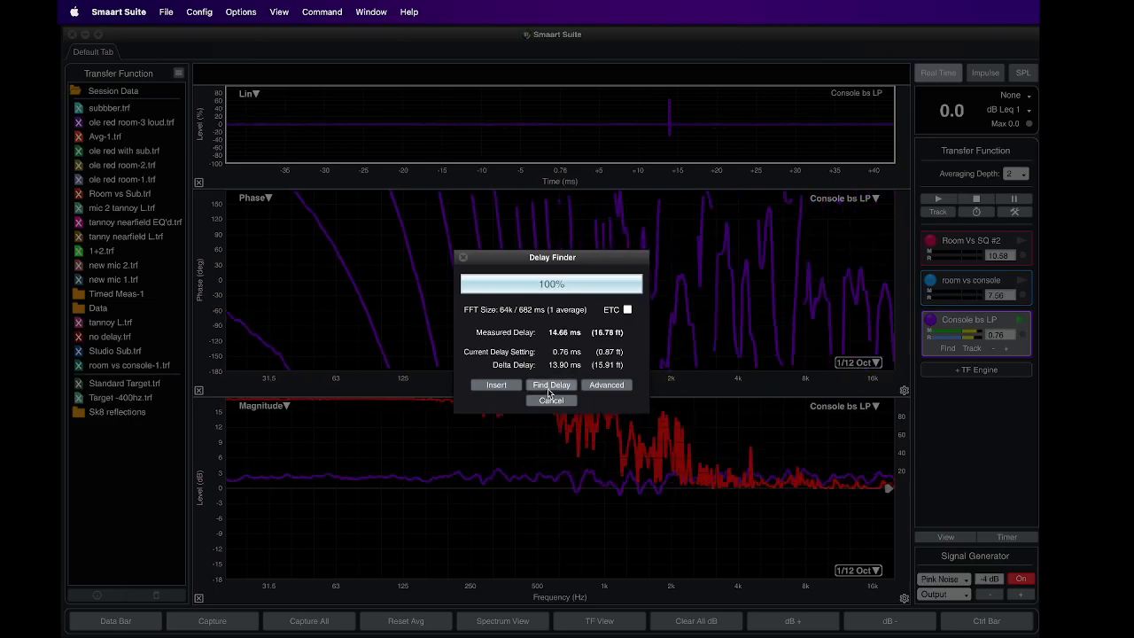
left_click(496, 385)
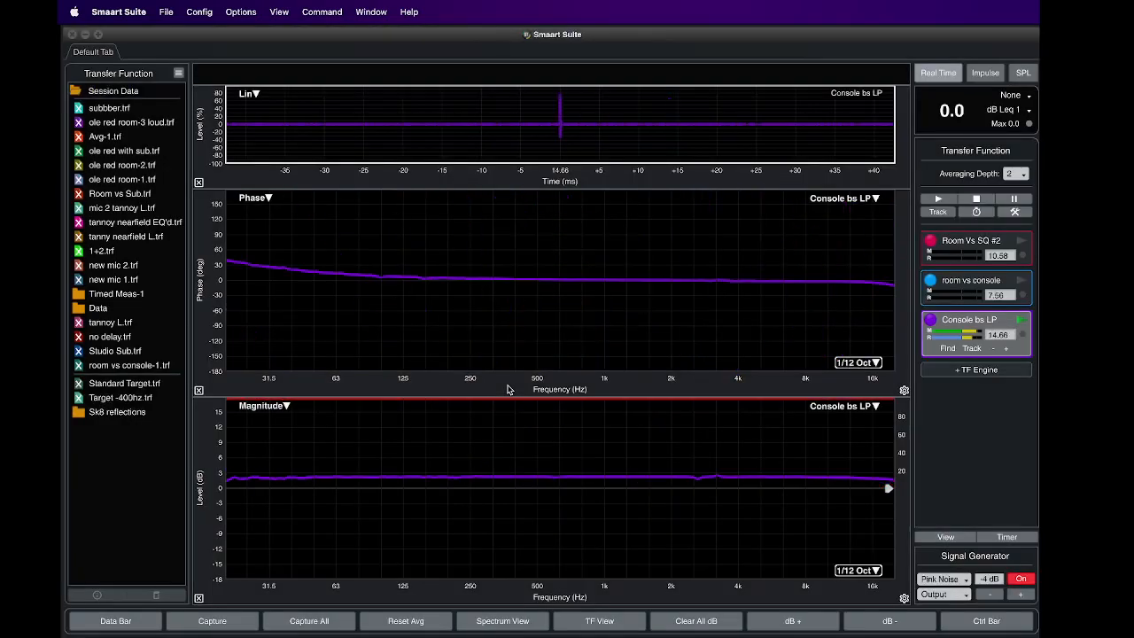
mouse_move(421, 468)
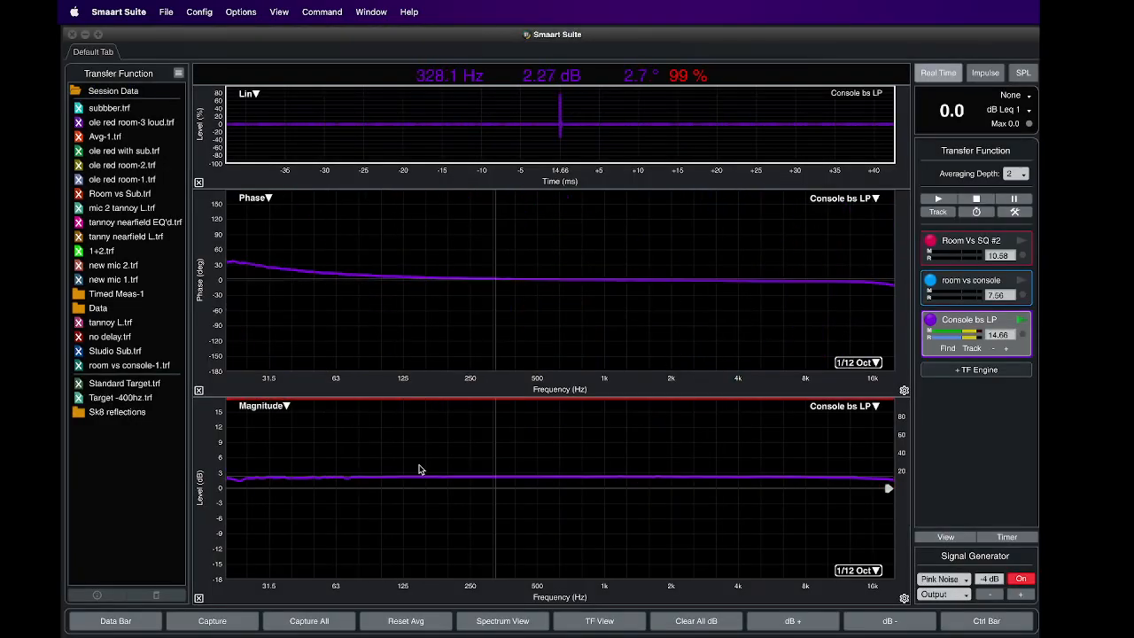
mouse_move(741, 476)
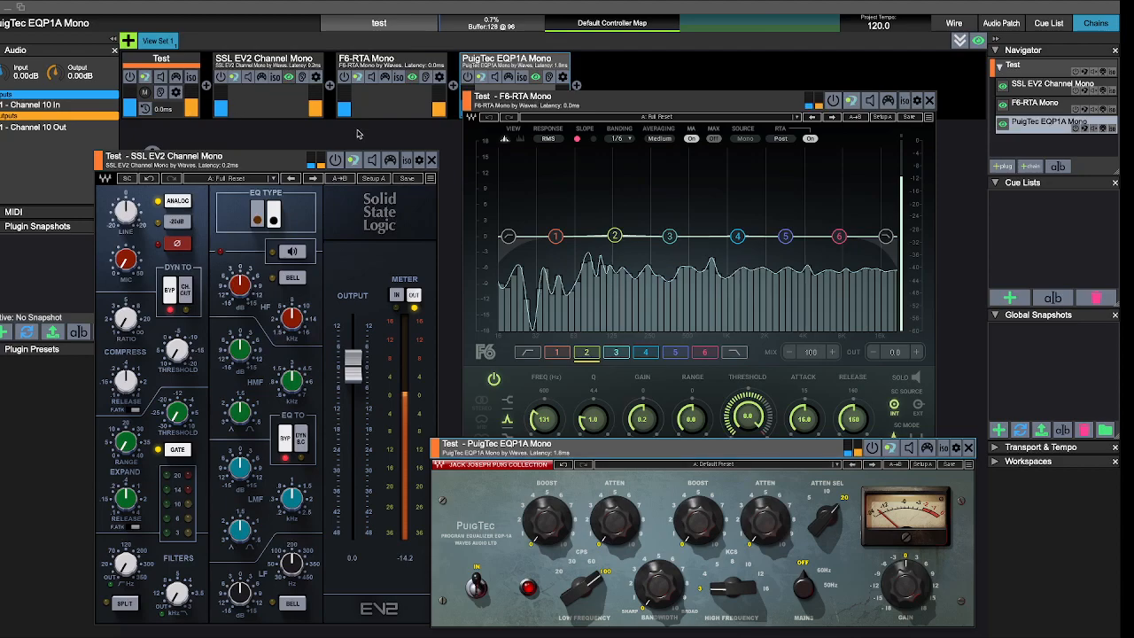
Toggle the power control on LiveProfessor's Test plugin chain
left_click(130, 76)
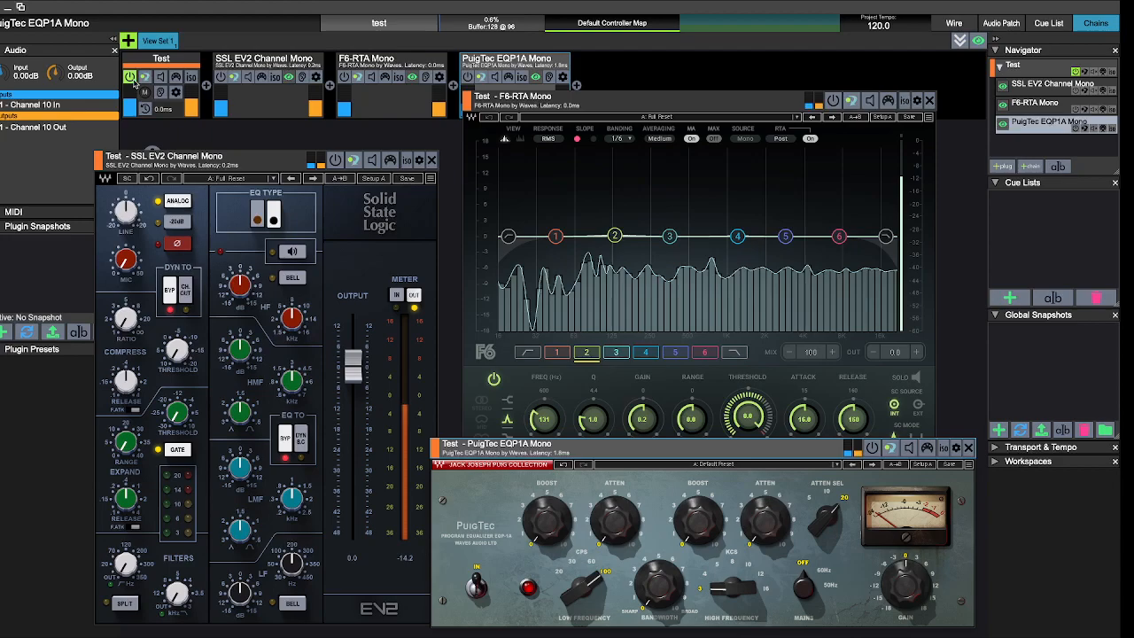
mouse_move(132, 78)
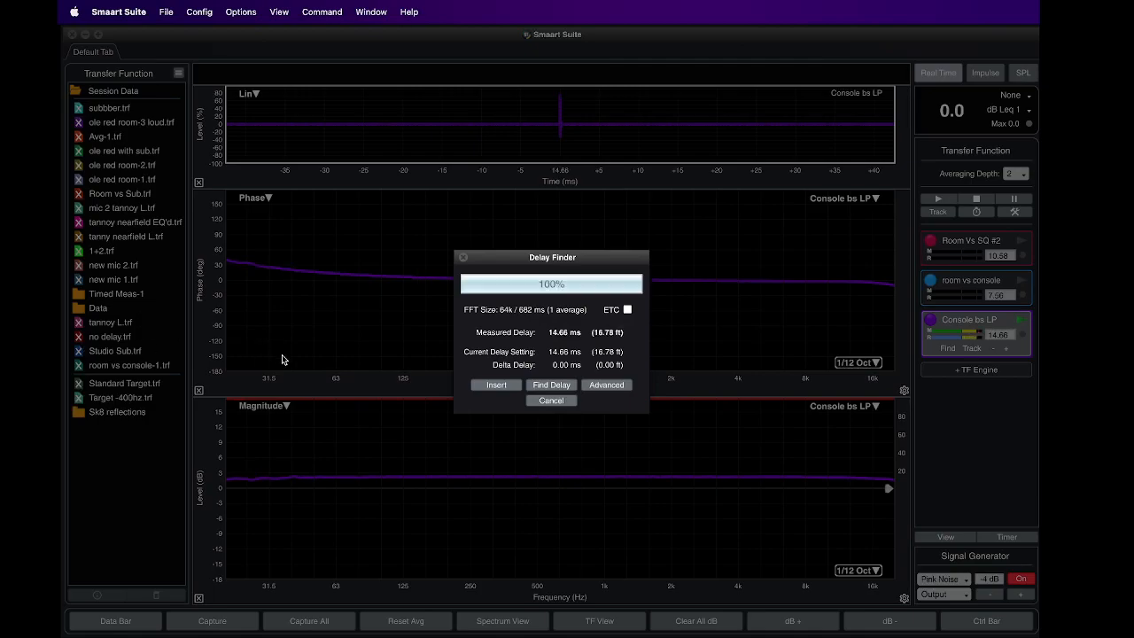
Cancel the Delay Finder dialog, leaving Console bs LP at 14.66 ms
left_click(552, 399)
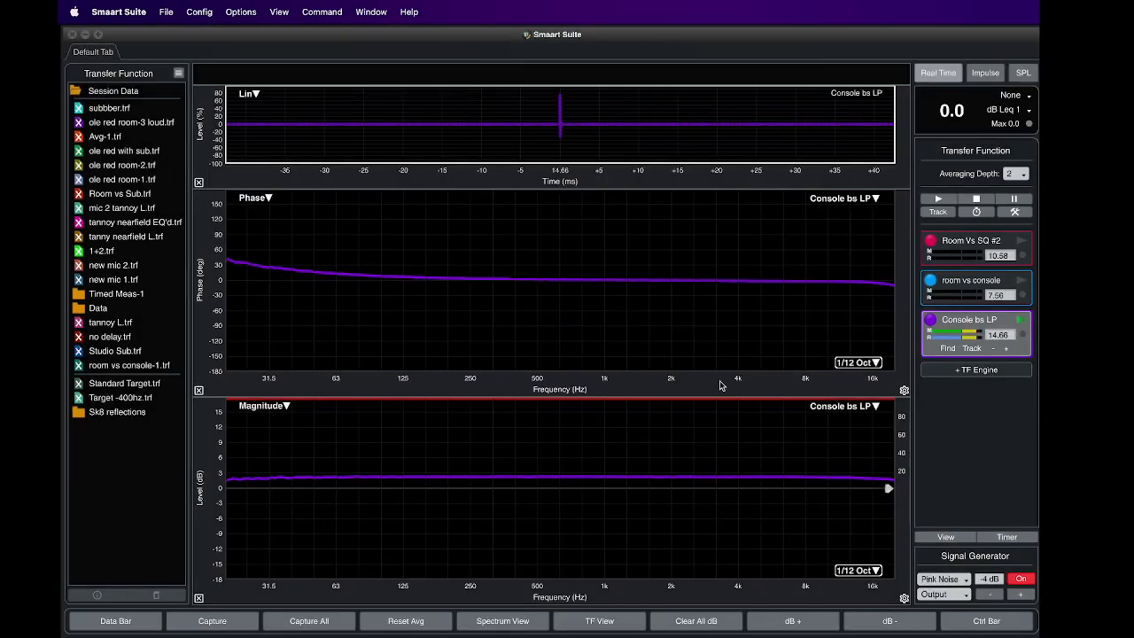
mouse_move(762, 378)
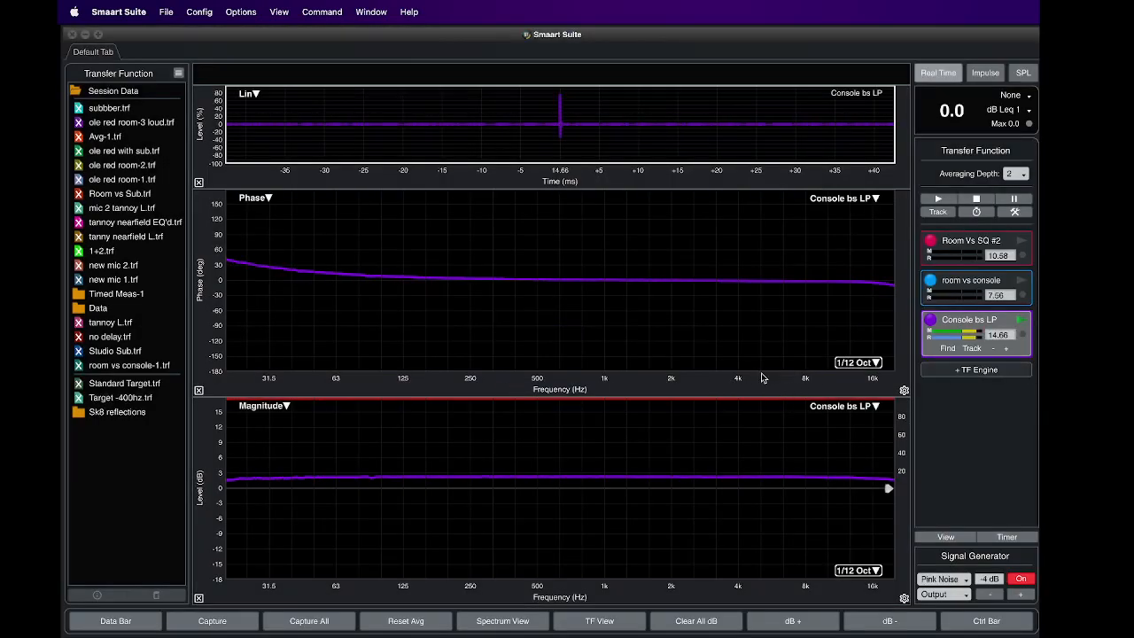
mouse_move(257, 567)
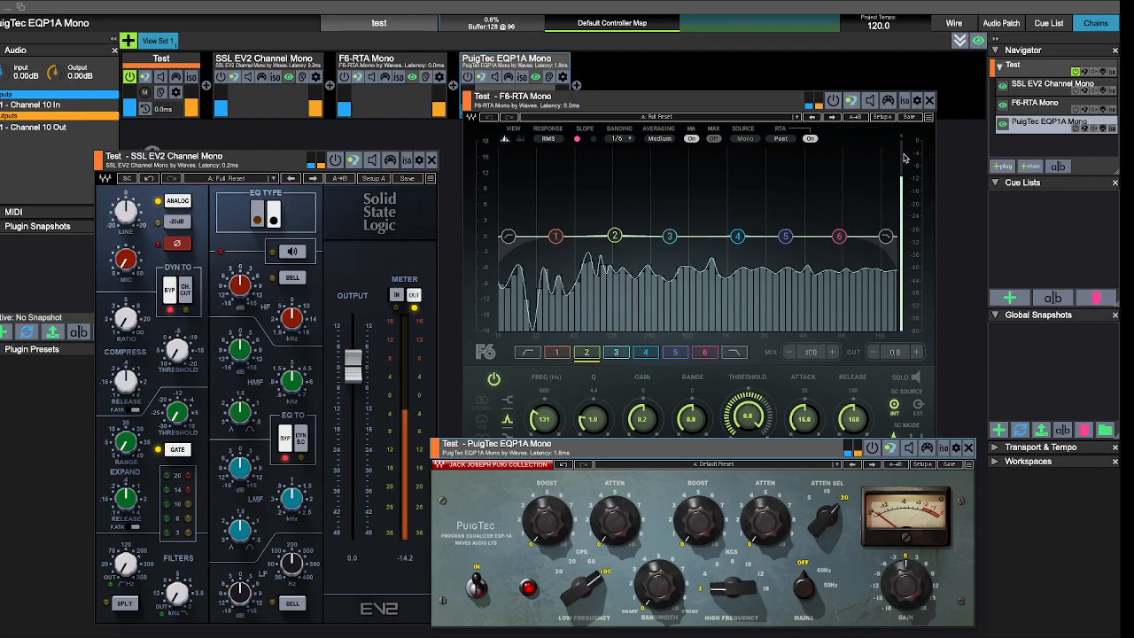
left_click(833, 101)
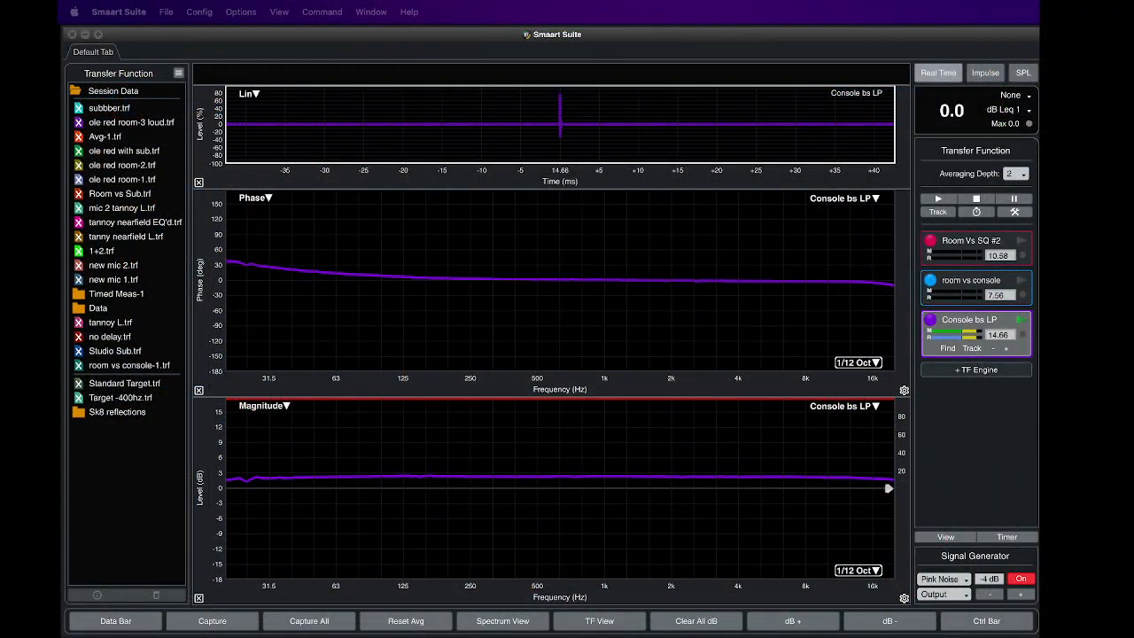
left_click(947, 348)
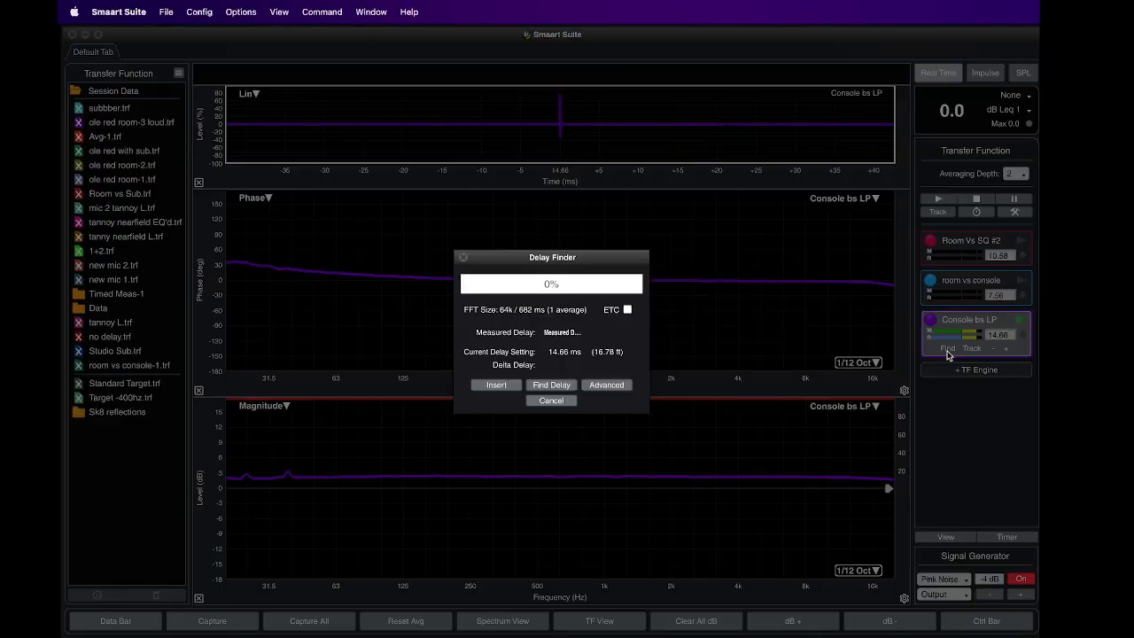
left_click(552, 385)
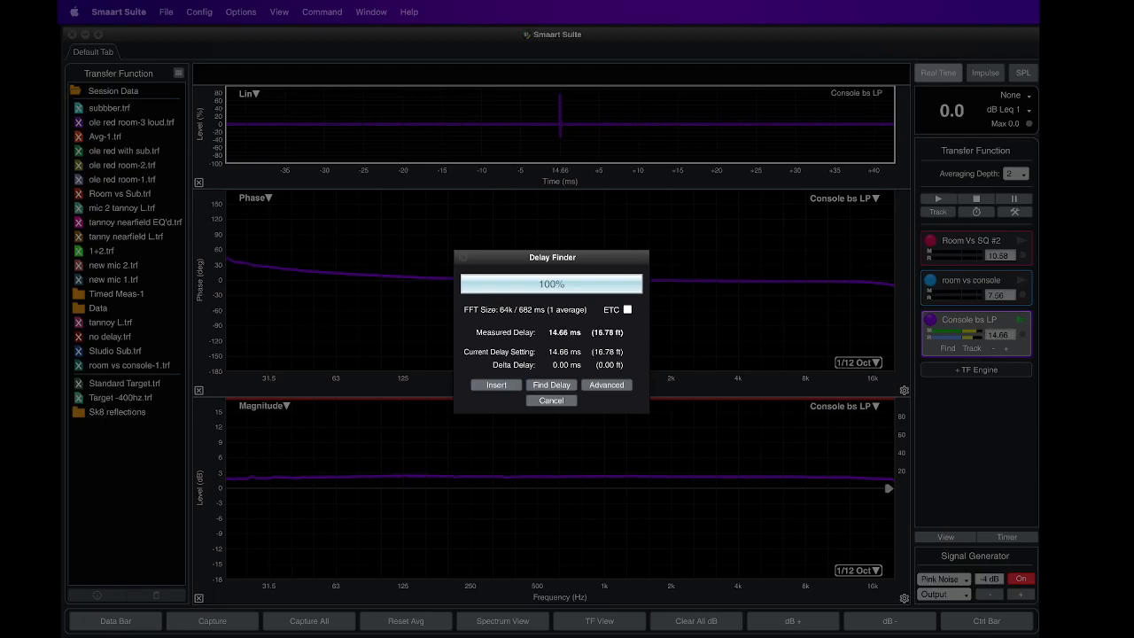
mouse_move(368, 421)
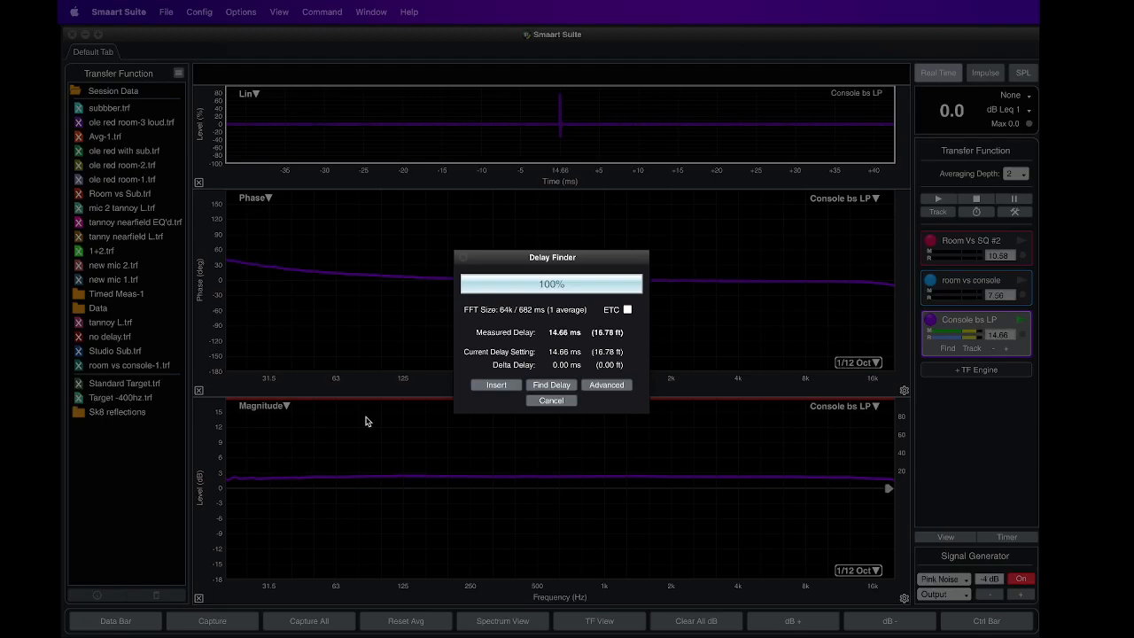
left_click(551, 400)
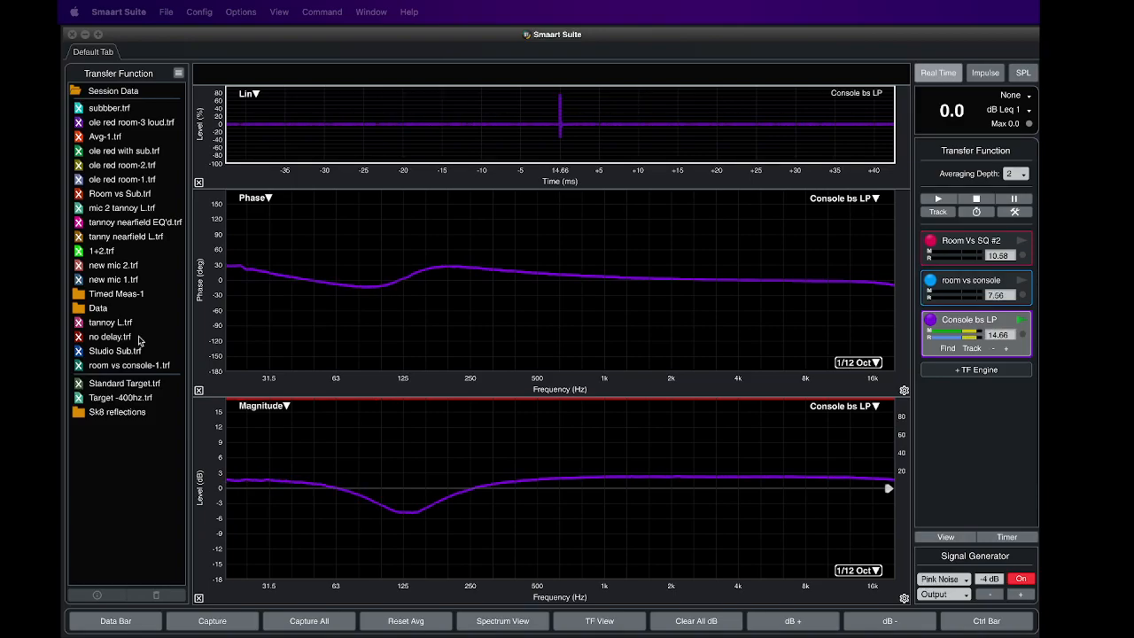
mouse_move(408, 511)
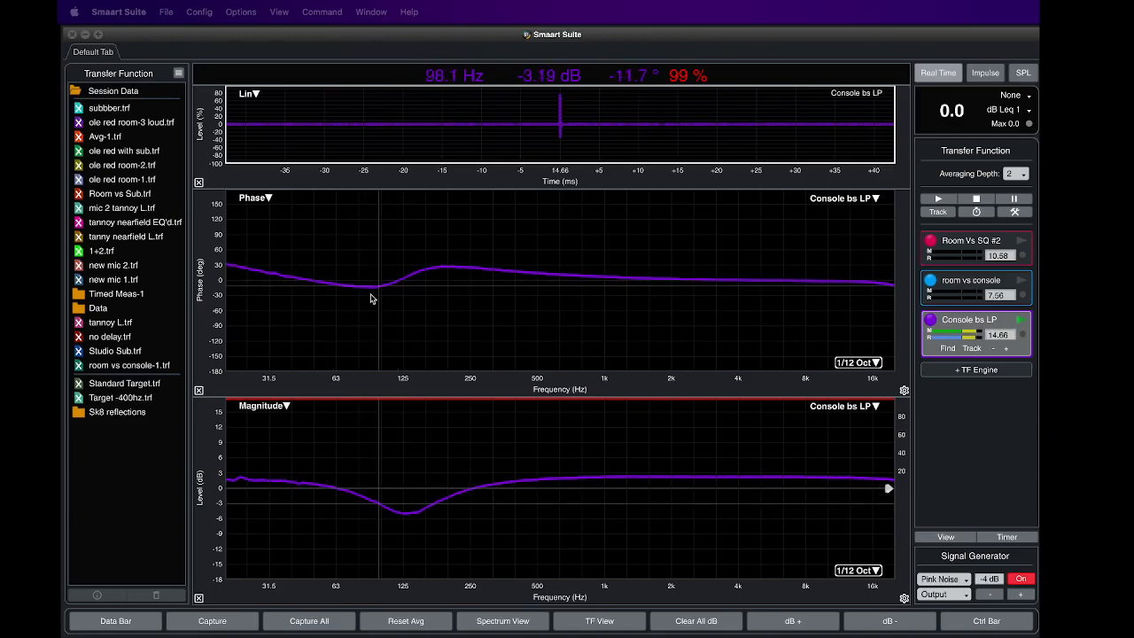
mouse_move(408, 524)
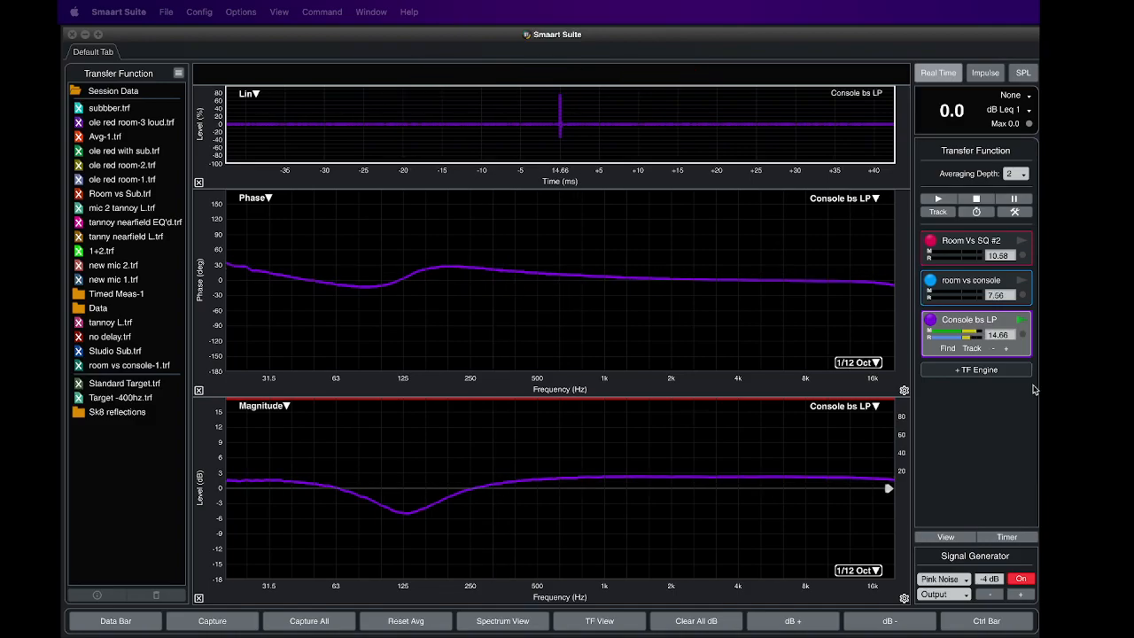
mouse_move(426, 515)
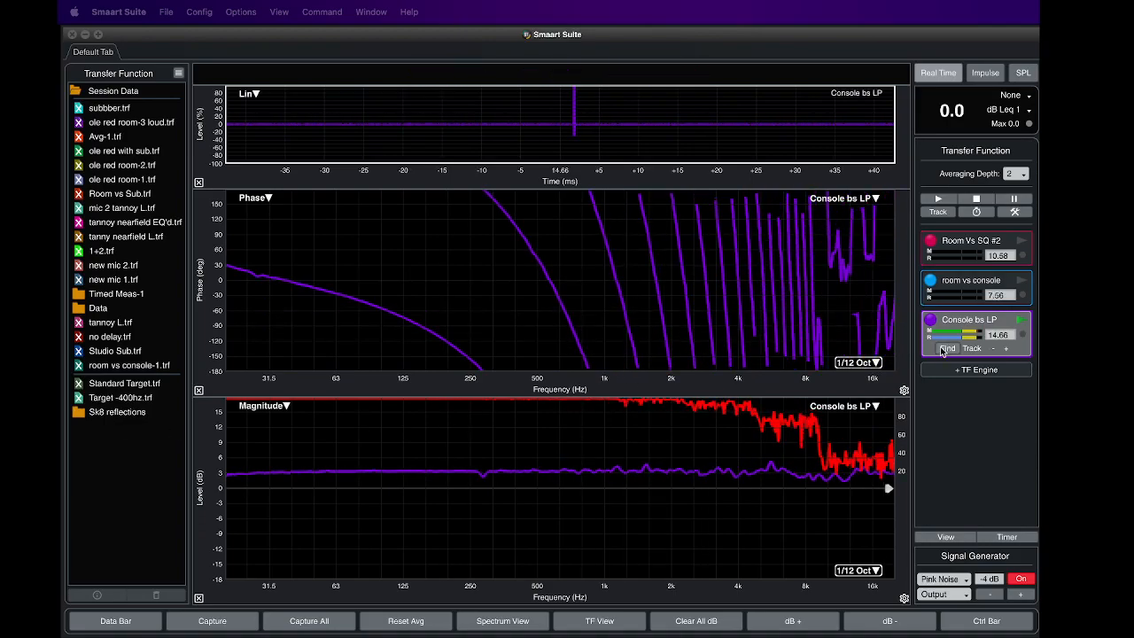
Find the new Console bs LP delay and insert the measured 16.43 ms
left_click(948, 348)
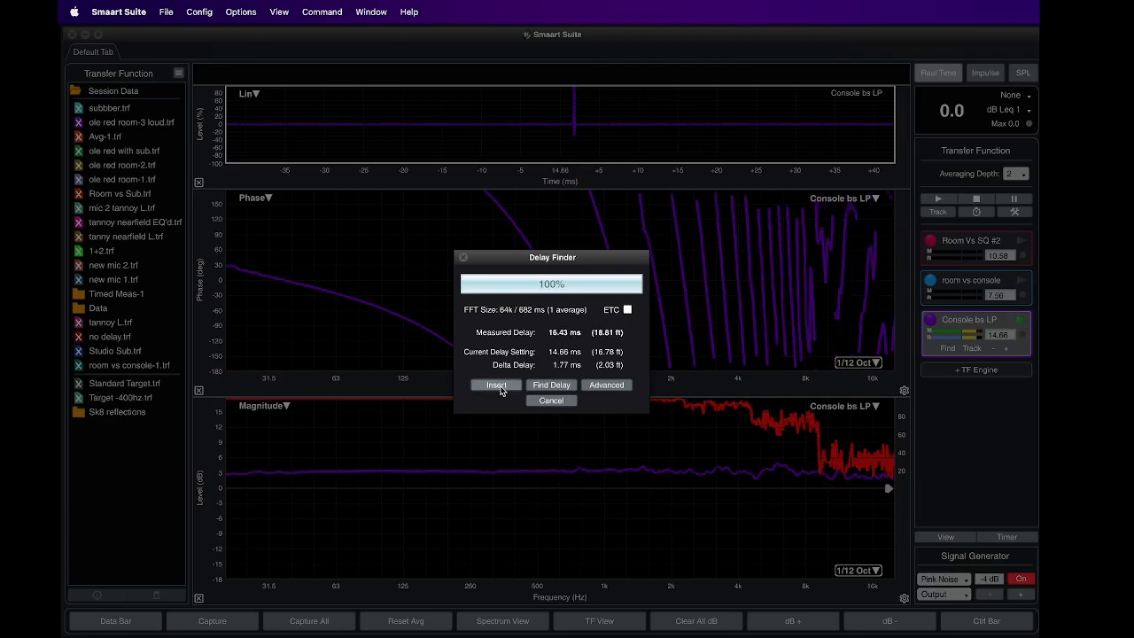
left_click(495, 384)
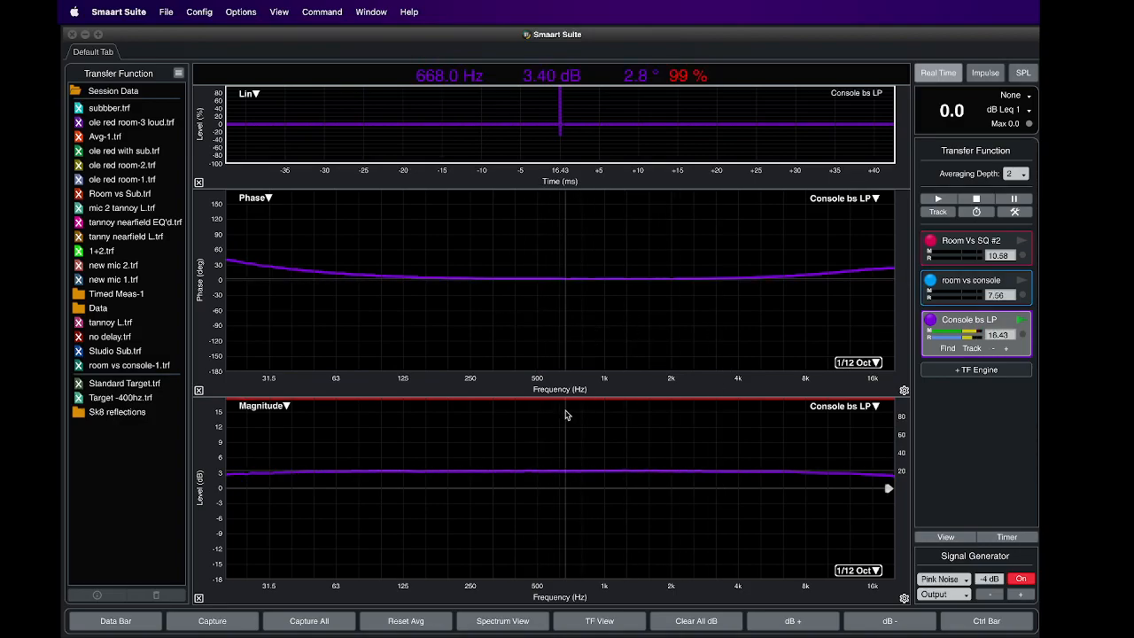
mouse_move(610, 414)
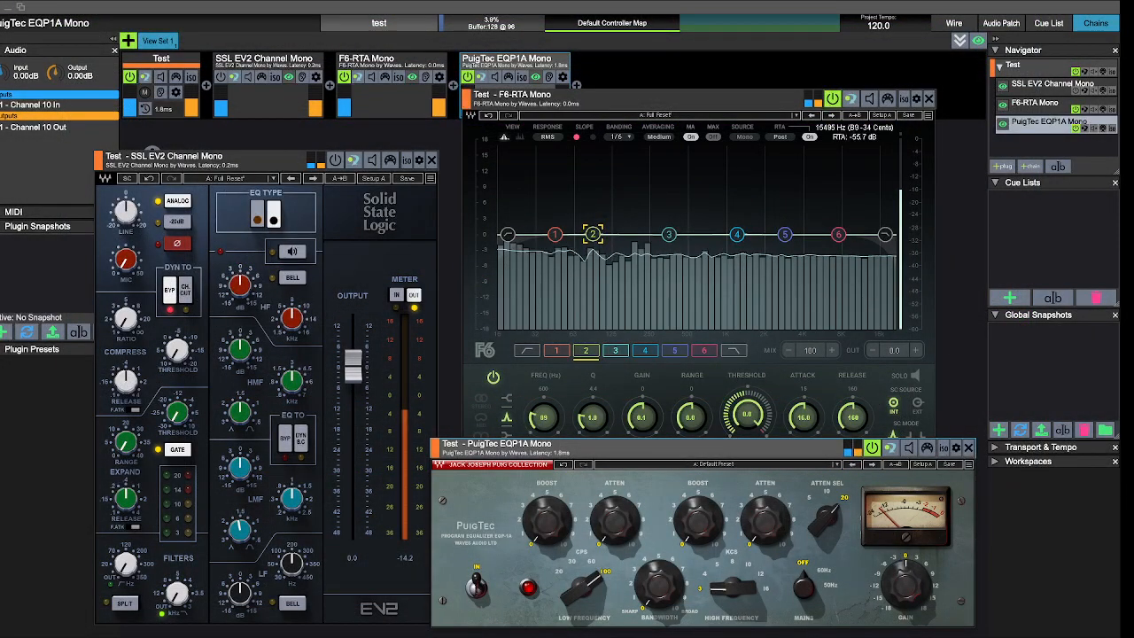
left_click(218, 7)
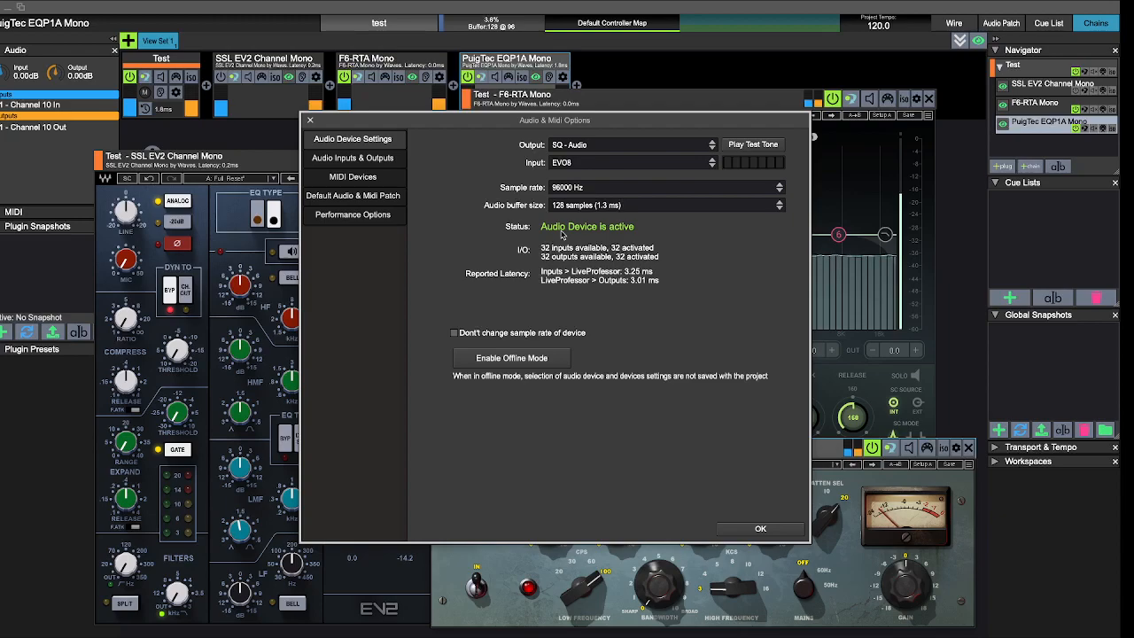
mouse_move(682, 351)
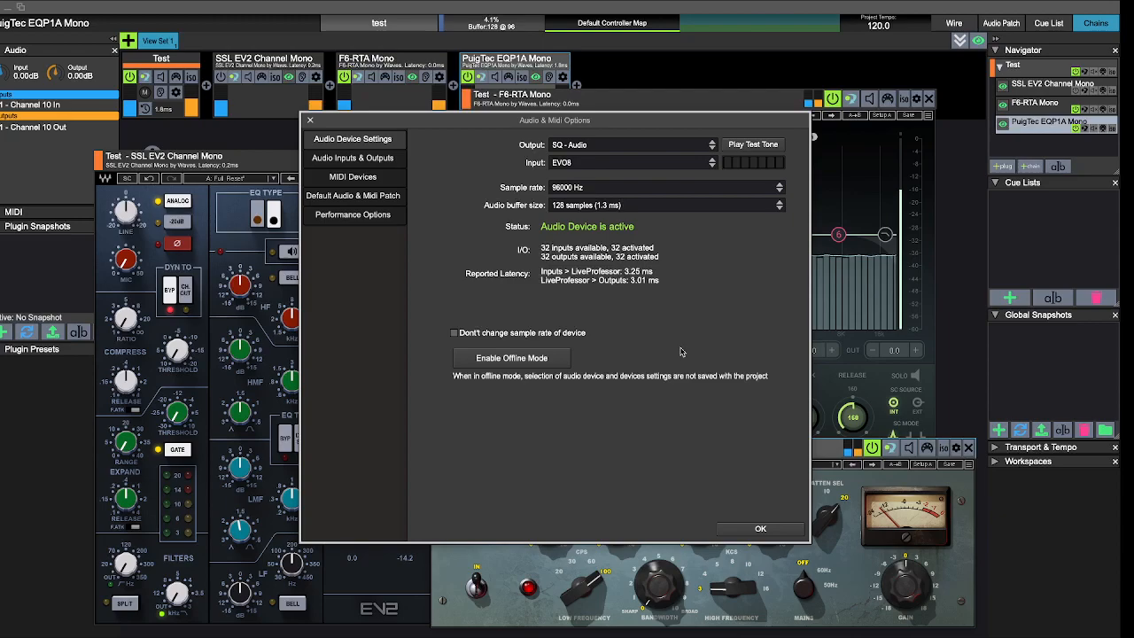
mouse_move(775, 550)
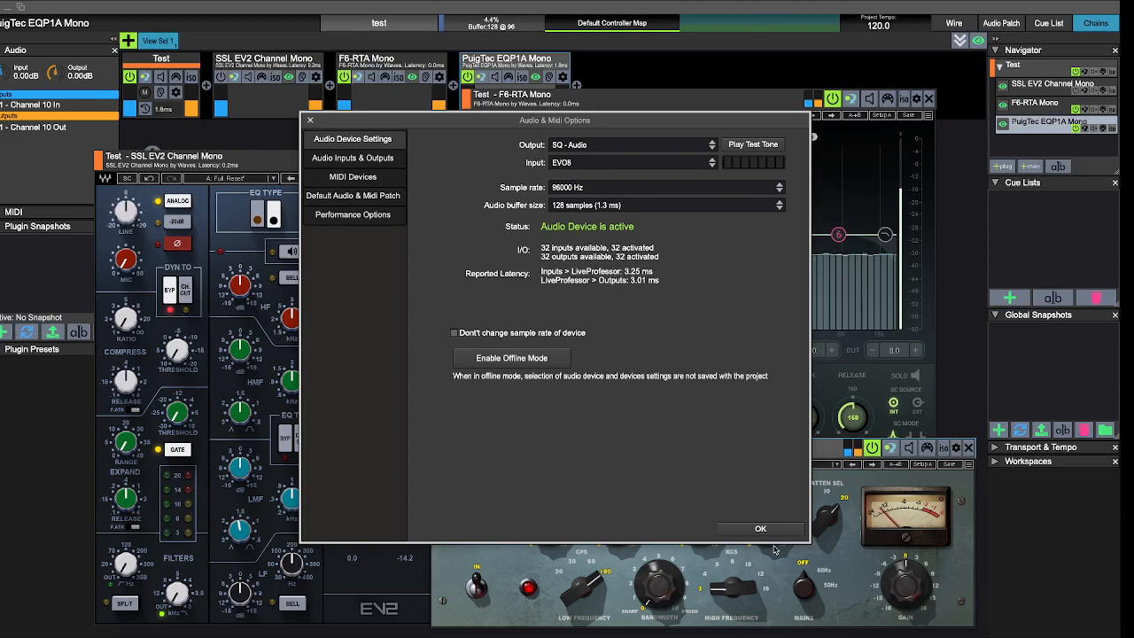